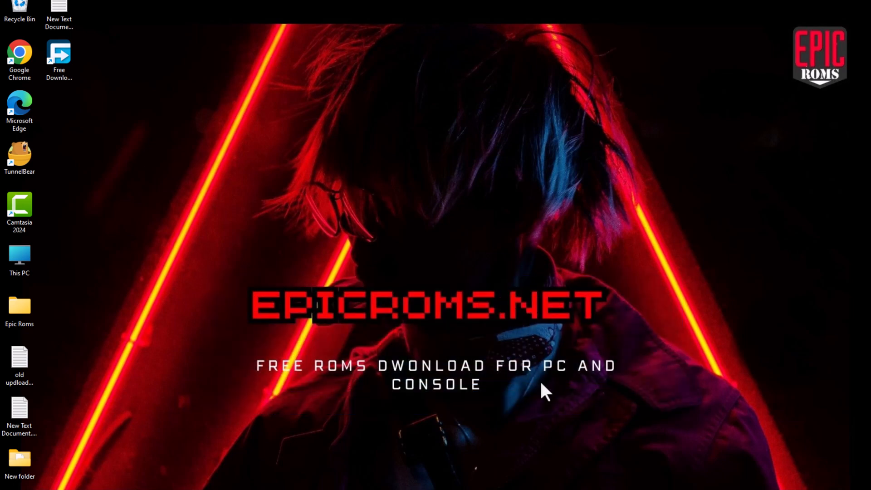
pyautogui.moveTo(225, 277)
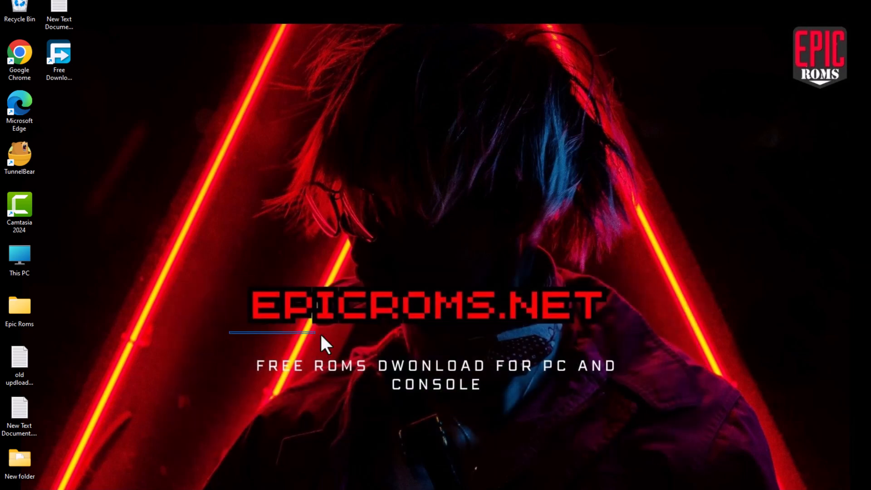
# - Extract the Taiko-no-Tatsujin .rar into its own Downloads folder via WinRAR
pyautogui.rightClick(133, 161)
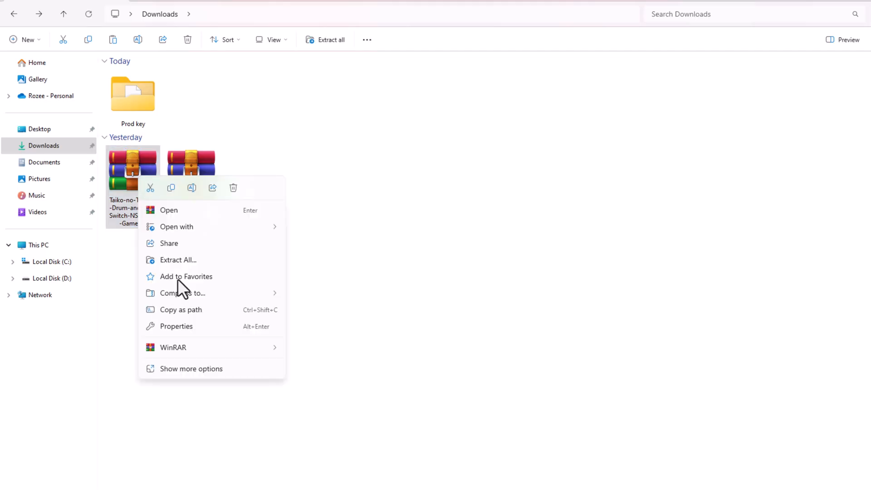
pyautogui.moveTo(172, 347)
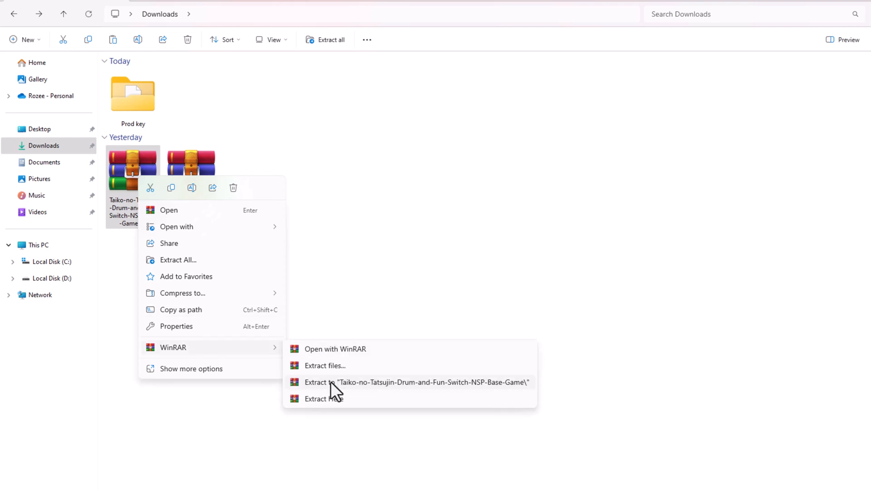
pyautogui.click(415, 382)
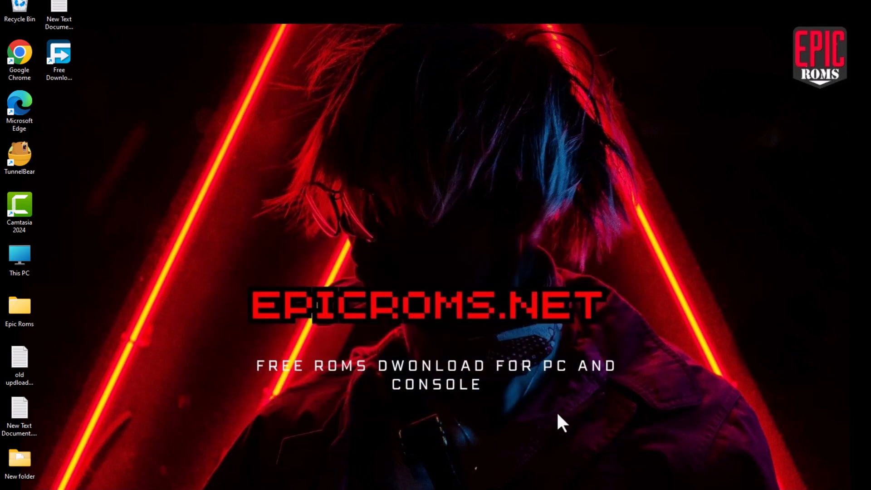
pyautogui.moveTo(572, 481)
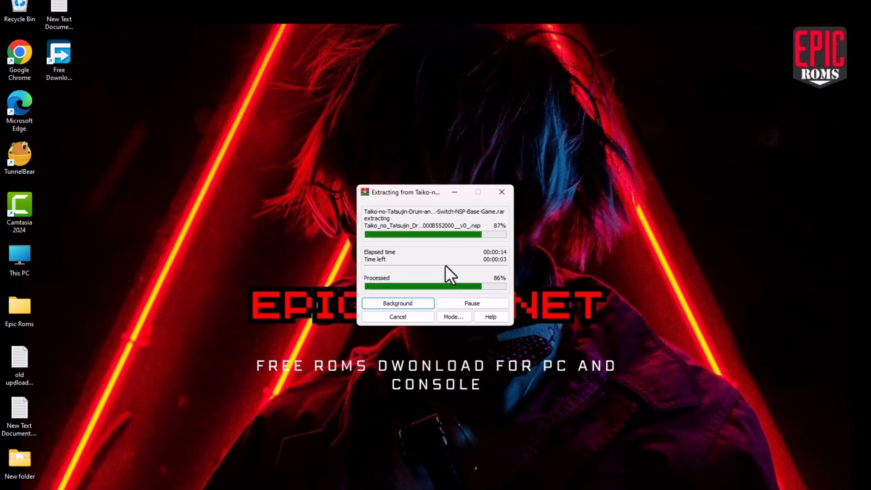
pyautogui.moveTo(497, 250)
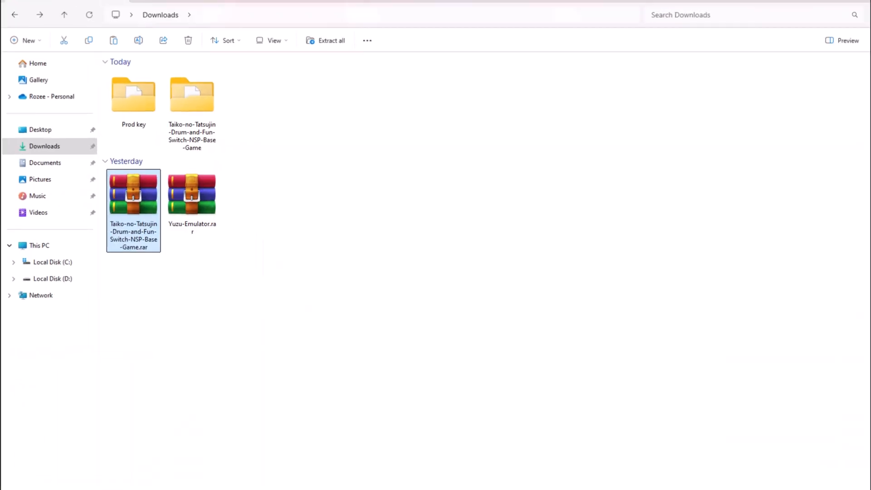
# - Extract Yuzu-Emulator.rar into its own Yuzu-Emulator folder via WinRAR
pyautogui.rightClick(192, 194)
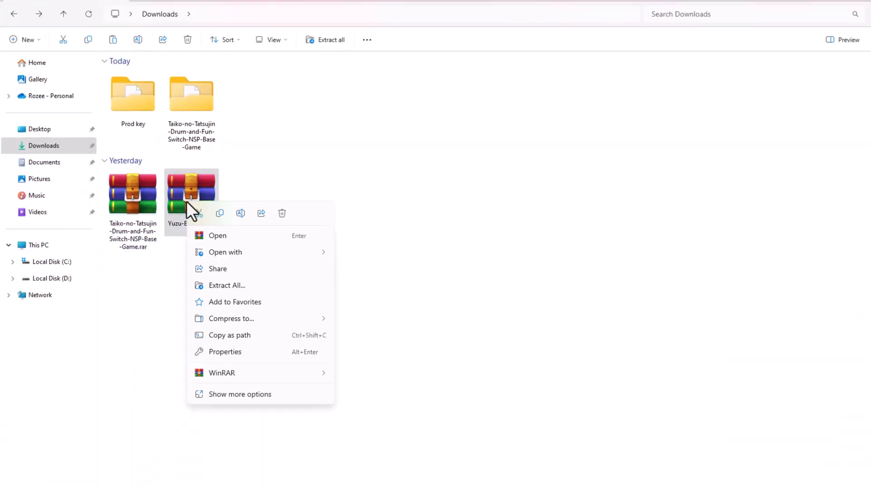
pyautogui.click(221, 372)
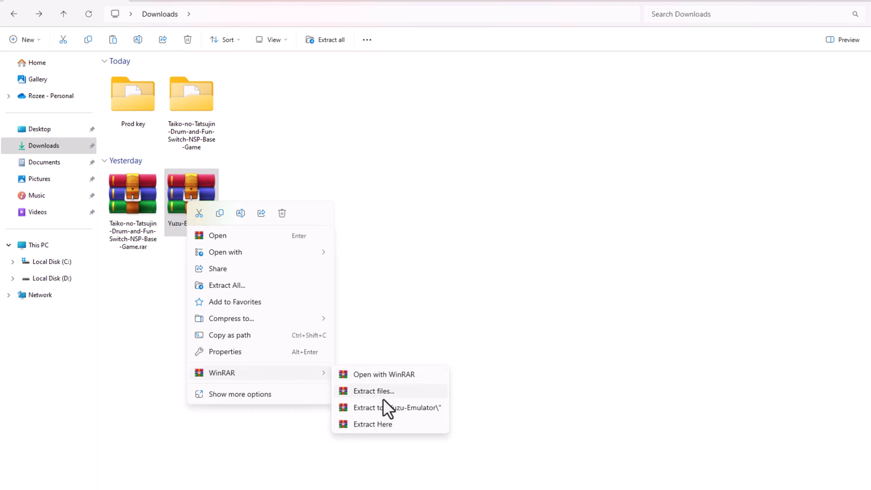
pyautogui.click(373, 390)
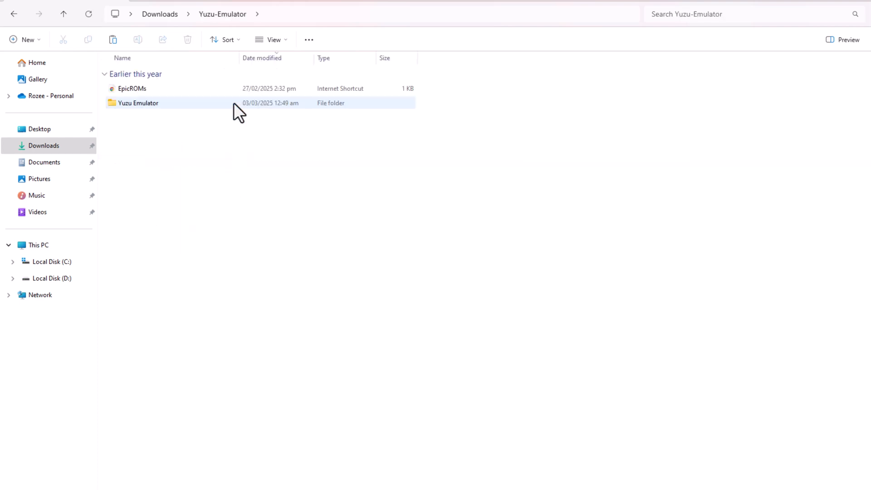
# - Enter the extracted Yuzu Emulator folder and select yuzu.exe
pyautogui.click(138, 103)
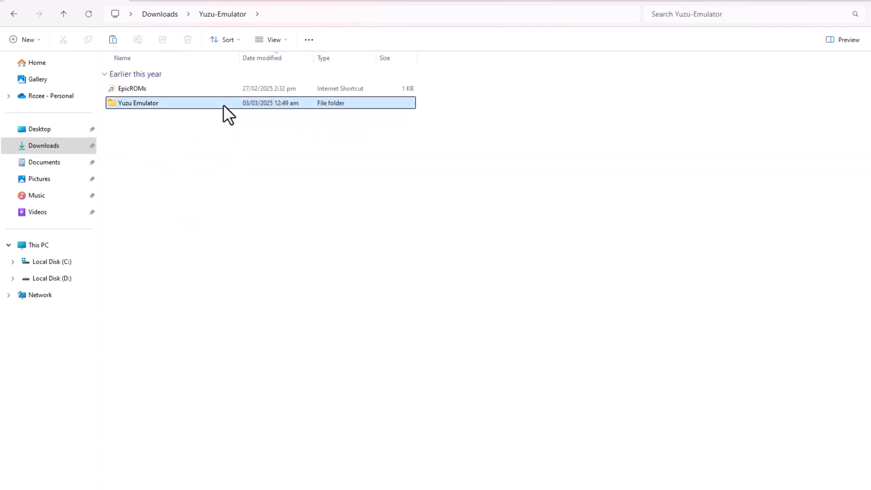
pyautogui.doubleClick(138, 102)
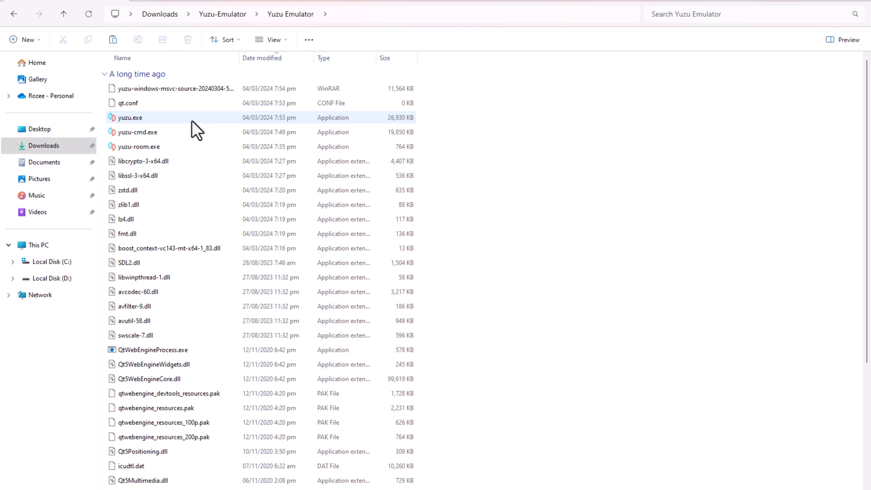
pyautogui.click(128, 117)
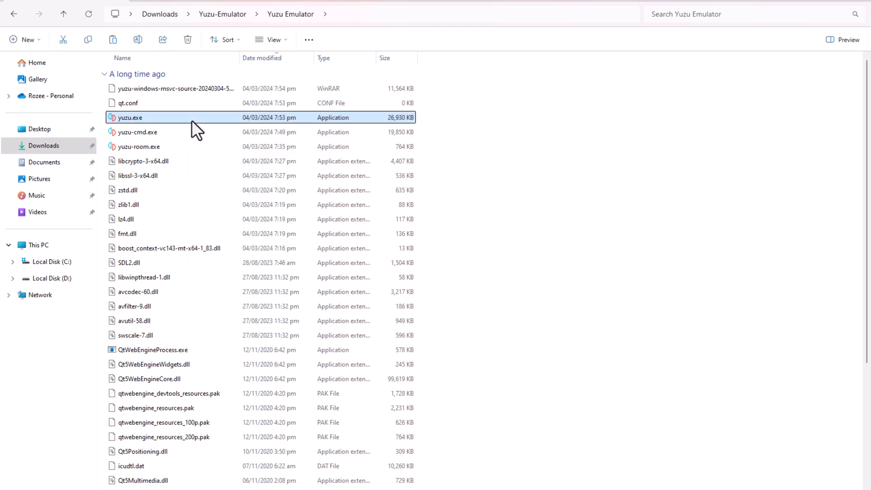
# - Launch yuzu.exe, reaching its empty game list with the missing-keys warning
pyautogui.rightClick(128, 117)
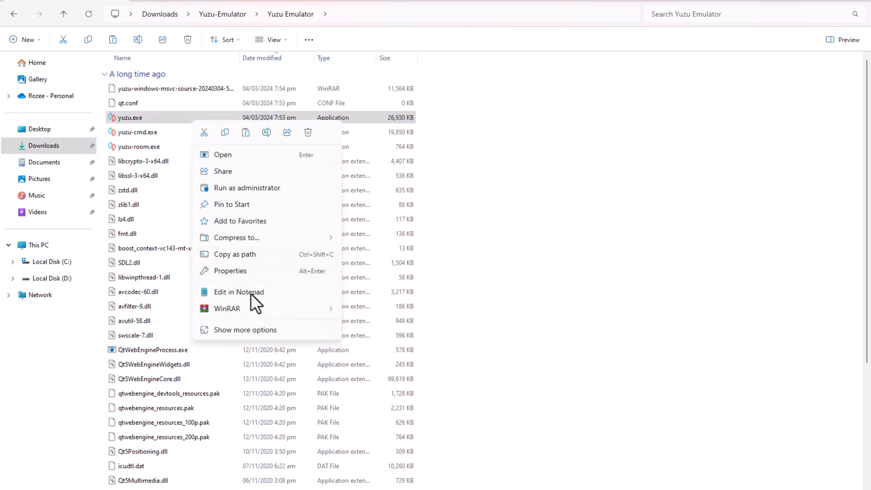
pyautogui.moveTo(226, 308)
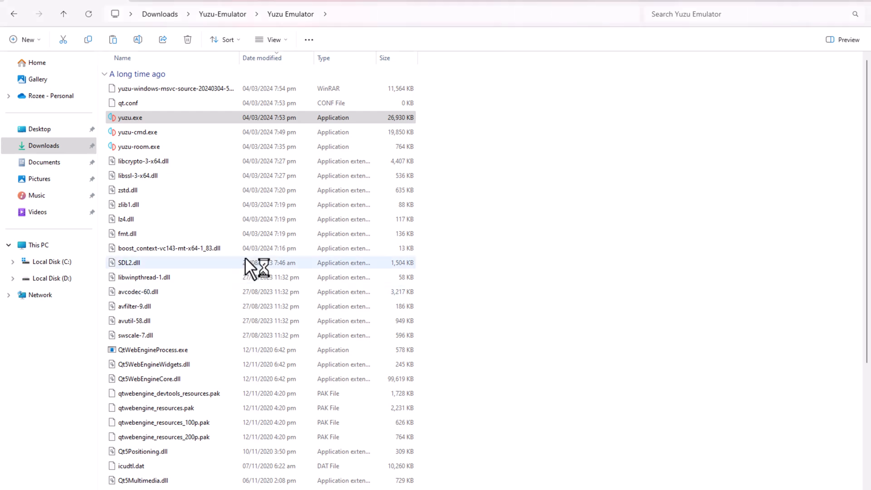
pyautogui.doubleClick(129, 117)
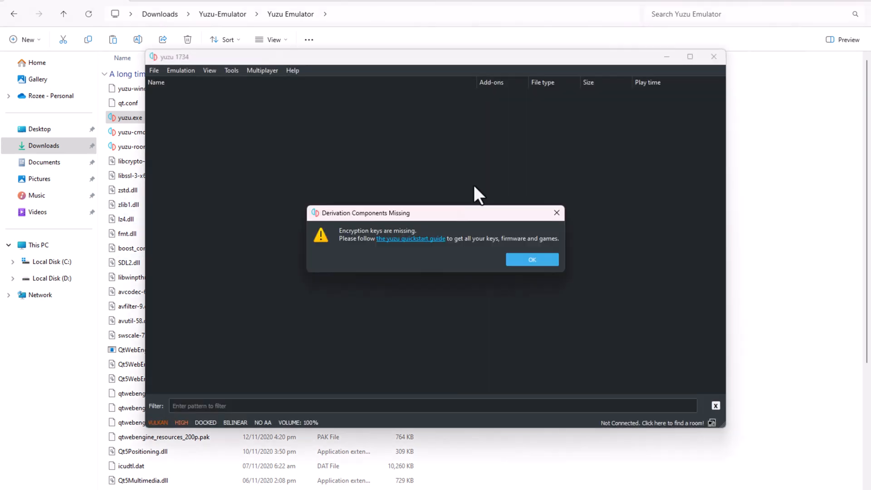
pyautogui.moveTo(531, 259)
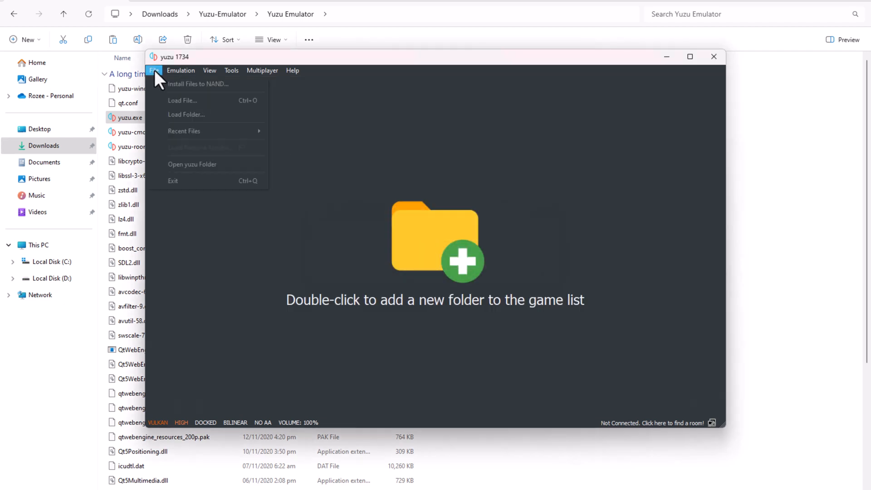
pyautogui.moveTo(192, 167)
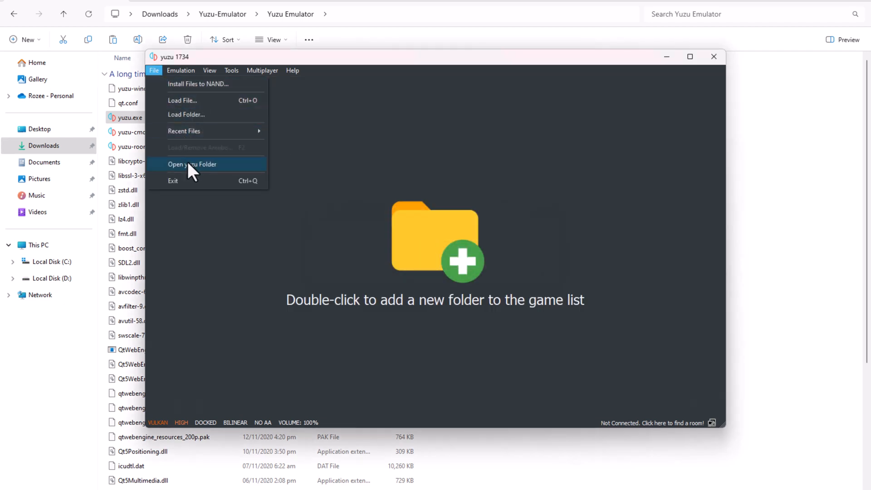
# - Enter yuzu's keys folder in AppData, then head to Downloads for the Prod key files
pyautogui.click(191, 164)
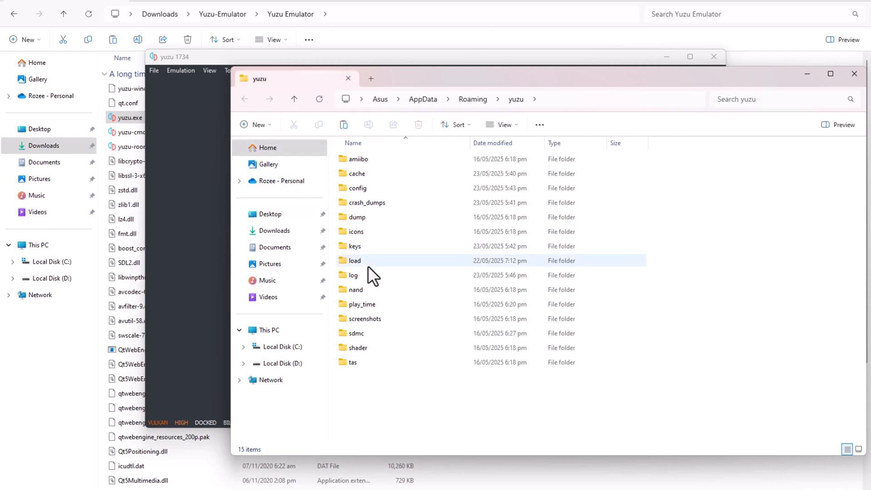
pyautogui.click(354, 245)
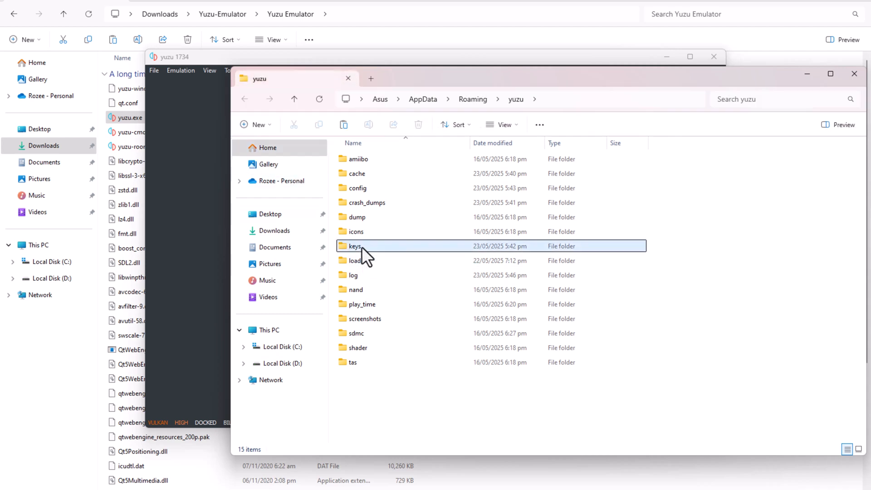
pyautogui.doubleClick(355, 245)
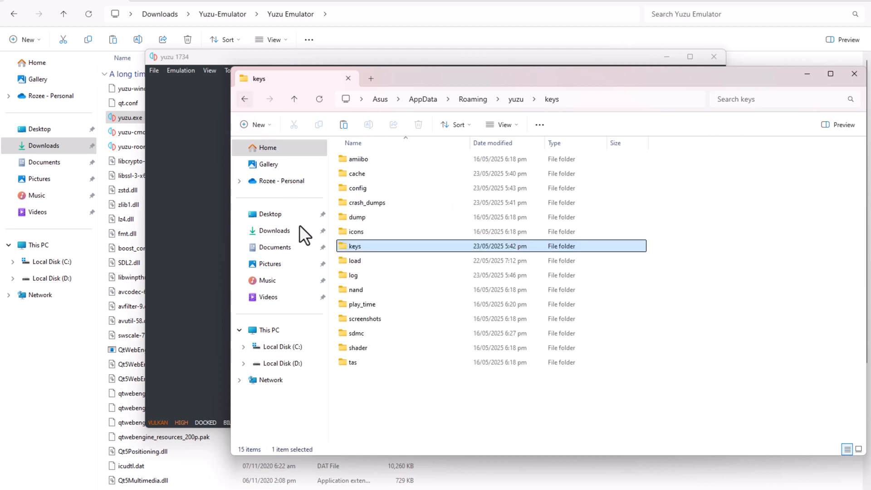
pyautogui.click(274, 230)
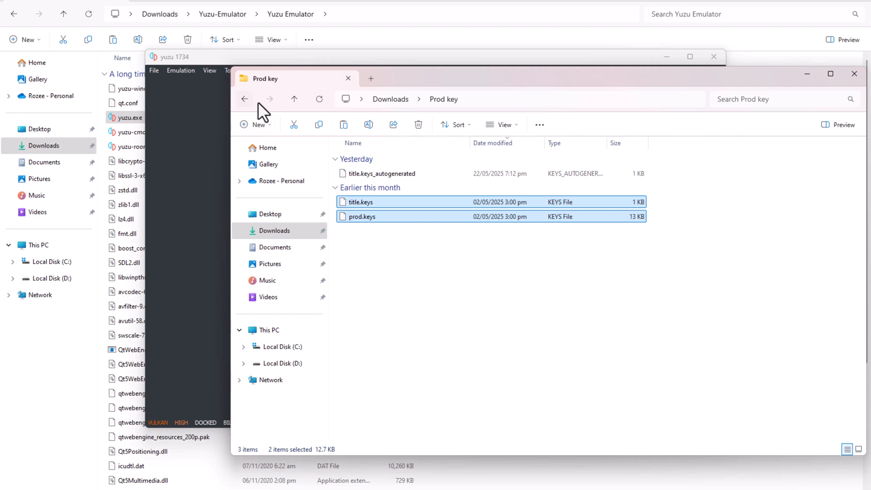
pyautogui.moveTo(855, 73)
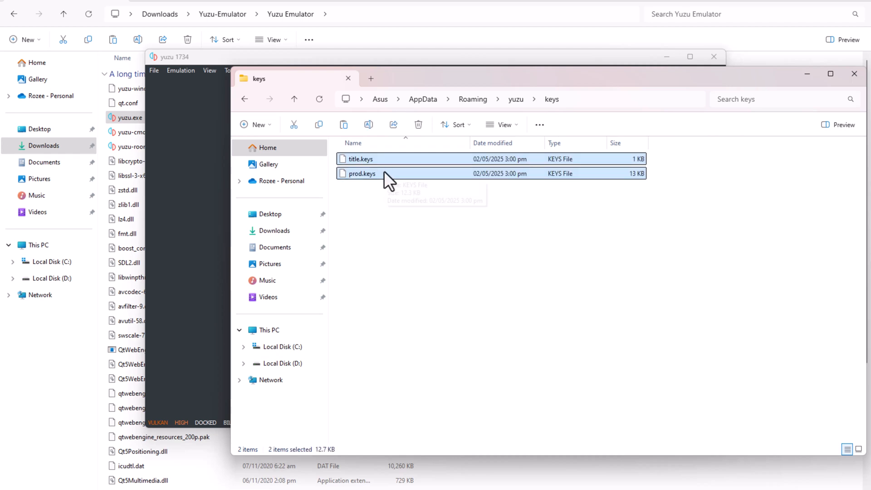
# - Start adding a new game directory from Yuzu's empty game list
pyautogui.click(347, 78)
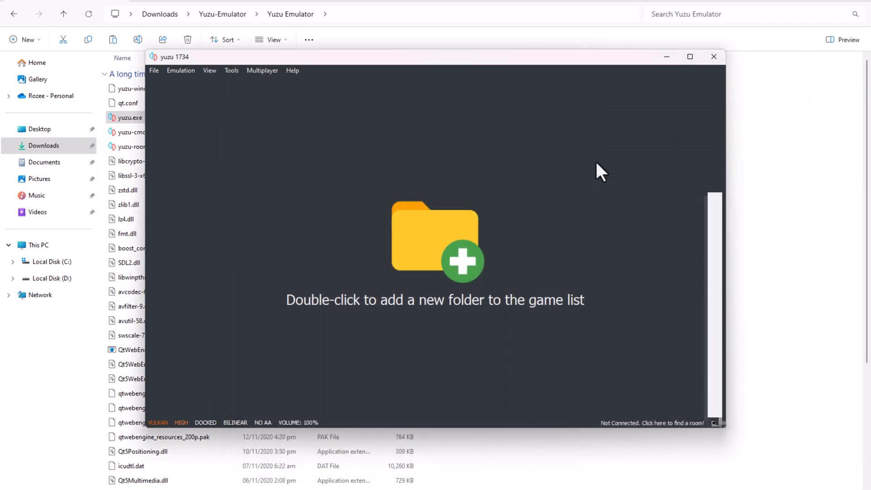
pyautogui.click(153, 69)
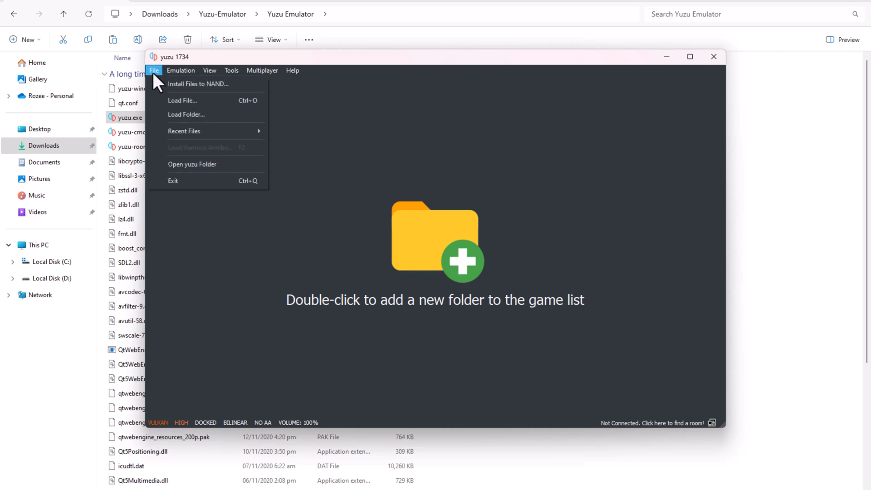
pyautogui.moveTo(192, 164)
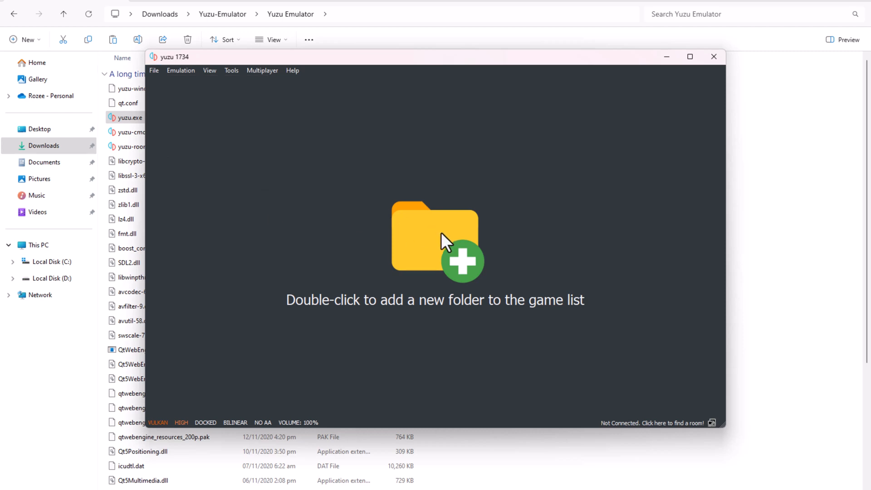
pyautogui.doubleClick(435, 238)
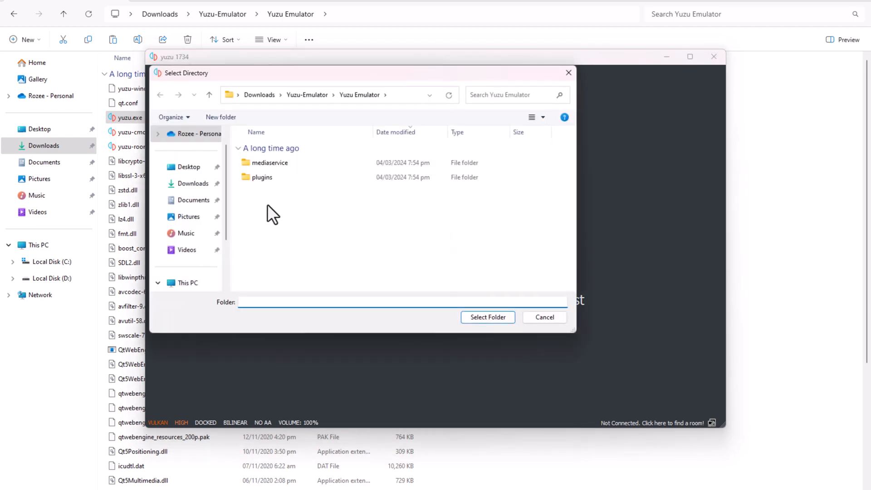
# - Choose the Taiko-no-Tatsujin-Drum-and-Fun-Switch-NSP-Base-Game folder in Downloads as the game directory
pyautogui.click(194, 184)
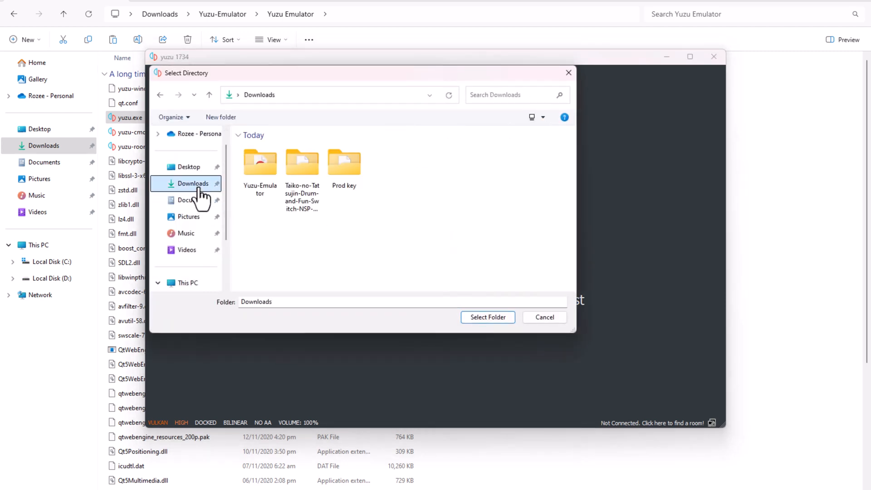
pyautogui.doubleClick(301, 162)
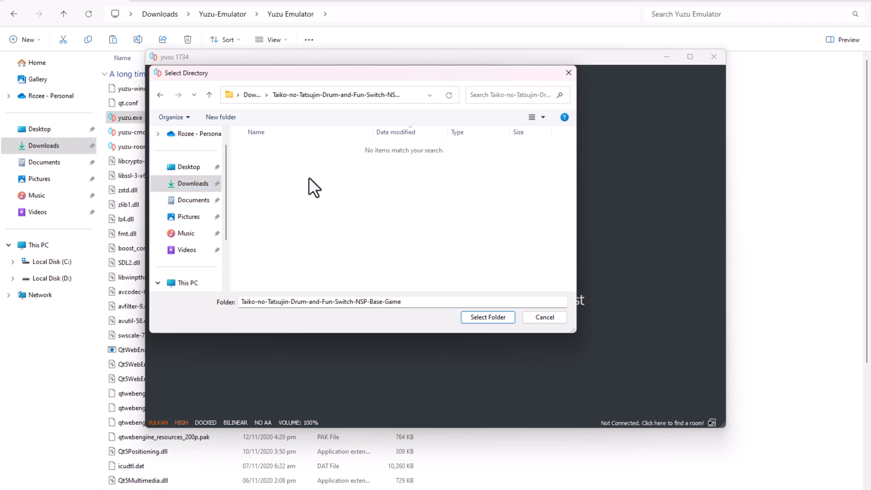
pyautogui.click(487, 317)
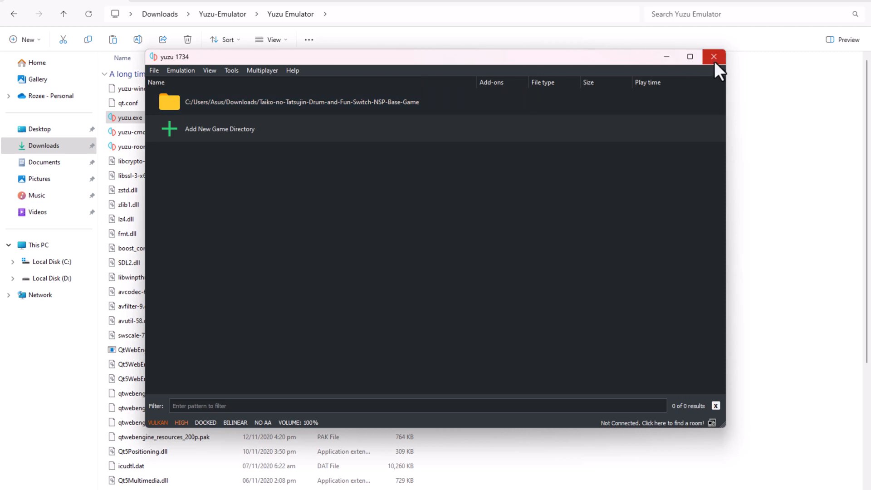
# - Close Yuzu, relaunch yuzu.exe as administrator so Taiko no Tatsujin appears, then minimize it
pyautogui.click(713, 56)
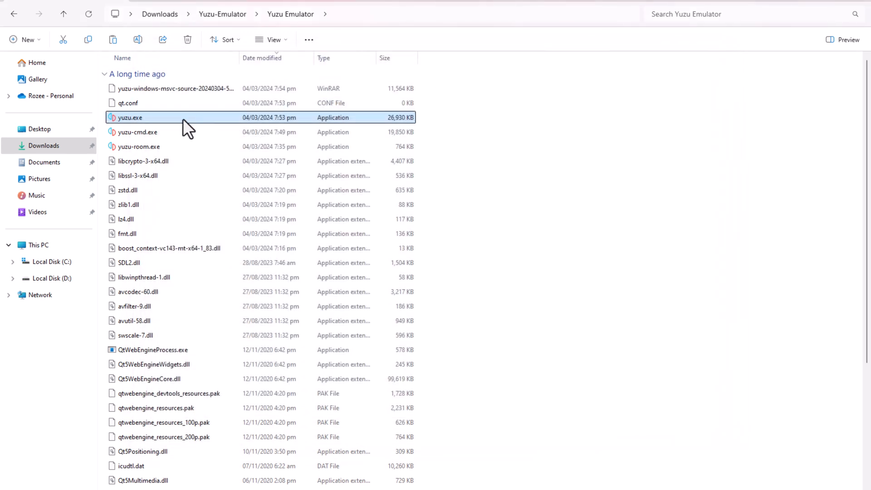
pyautogui.rightClick(129, 117)
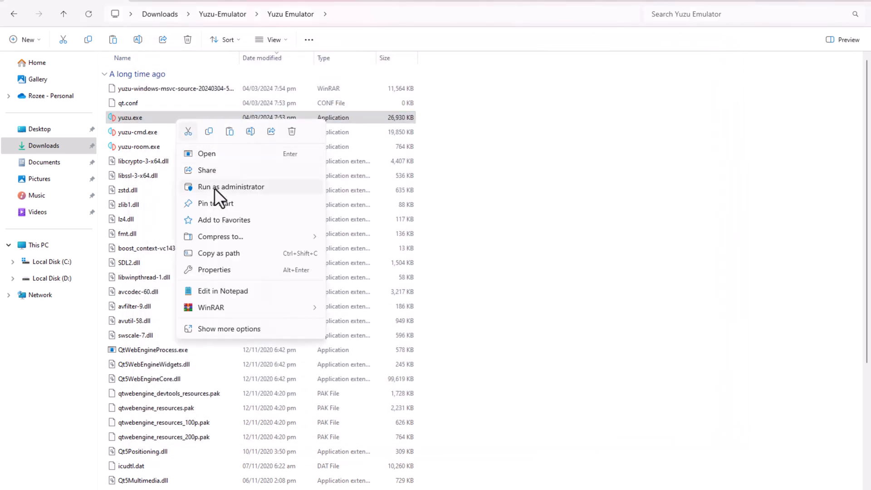
pyautogui.click(217, 199)
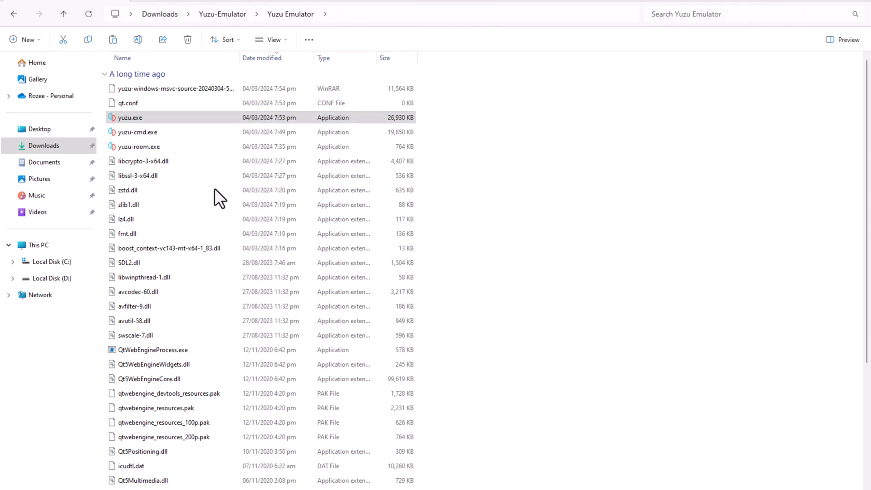
pyautogui.doubleClick(130, 117)
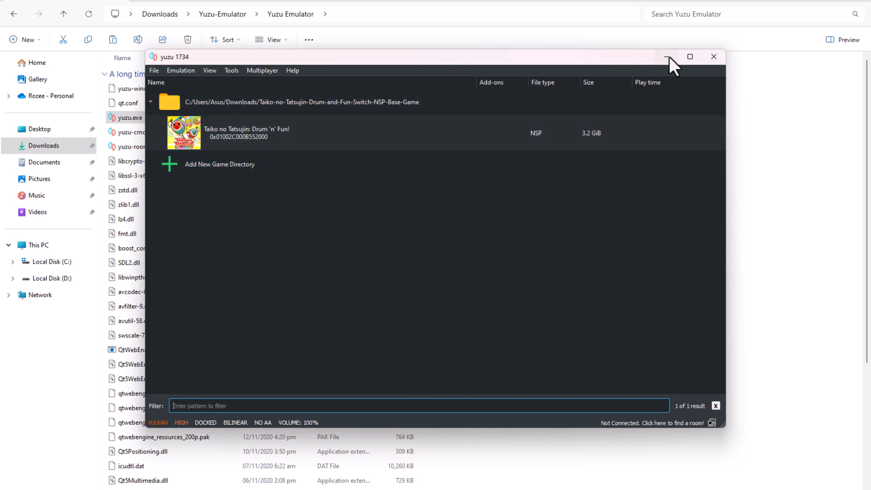
pyautogui.click(669, 56)
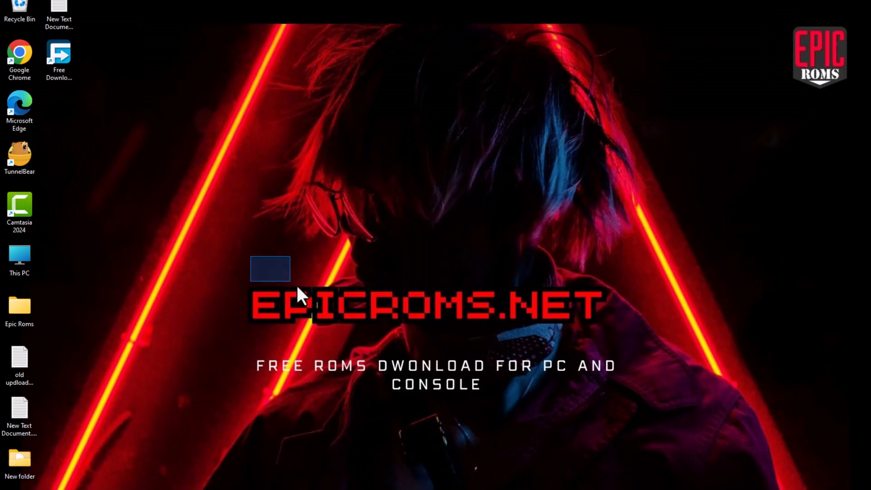